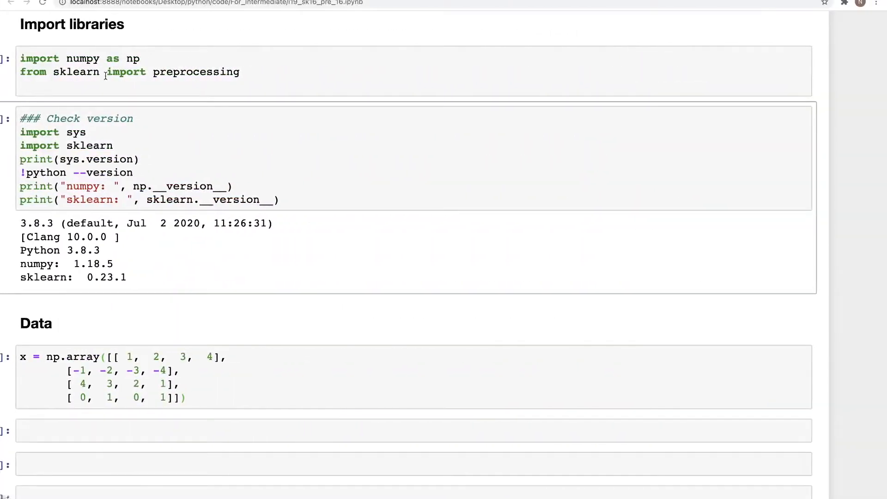
Step: Run a new cell containing x to display the 4×4 NumPy array below the Data definition
click(125, 71)
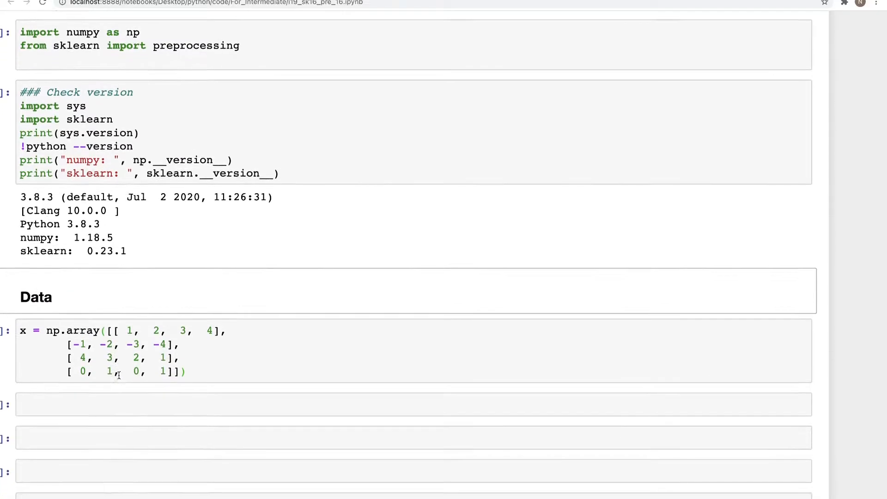
scroll(down, 3)
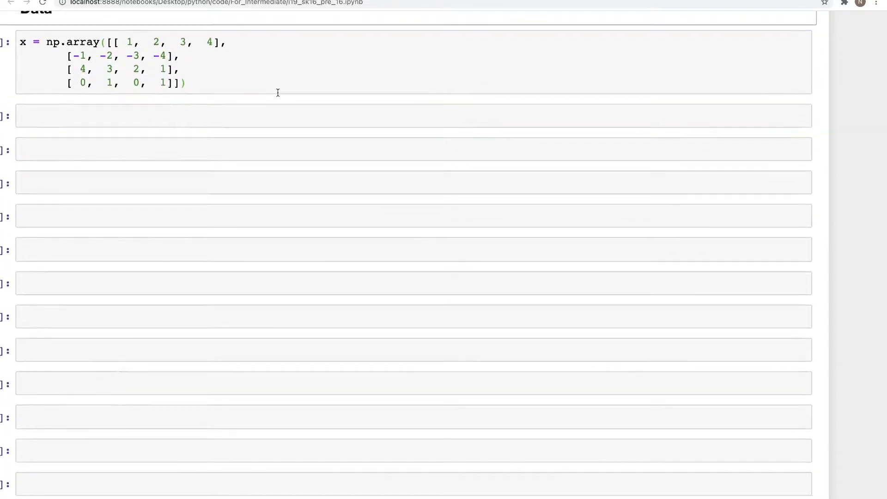
click(213, 115)
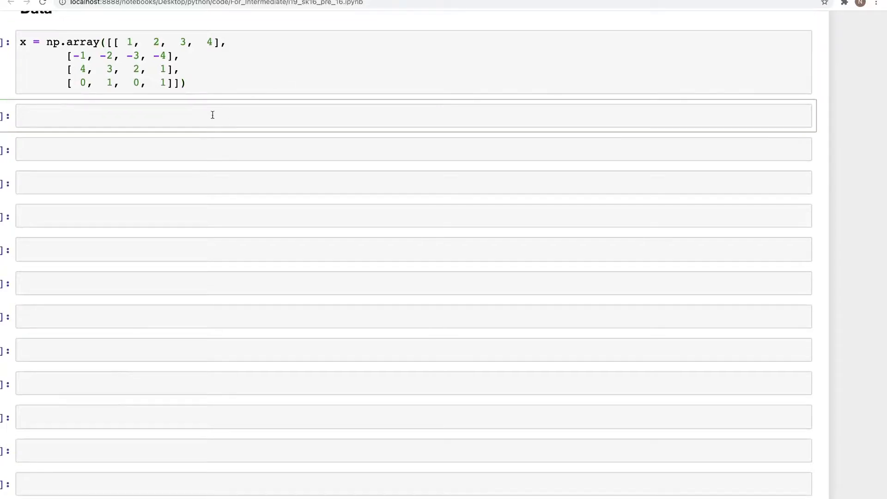
text(x)
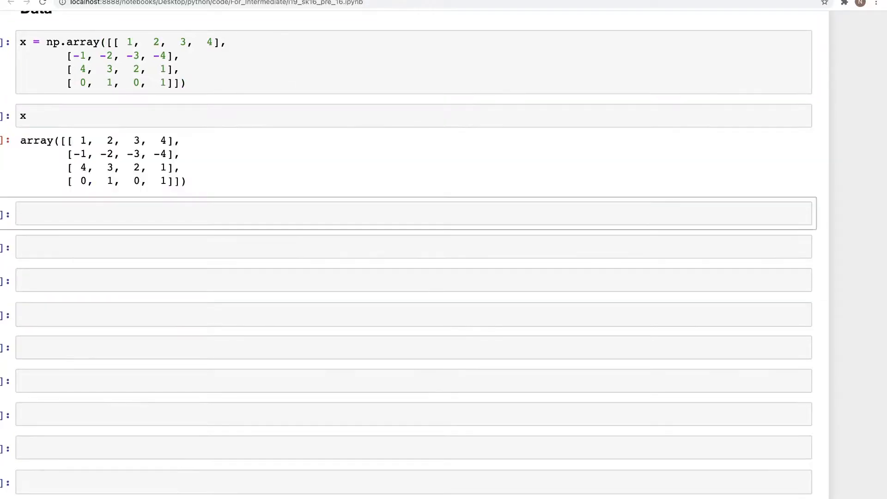
click(129, 214)
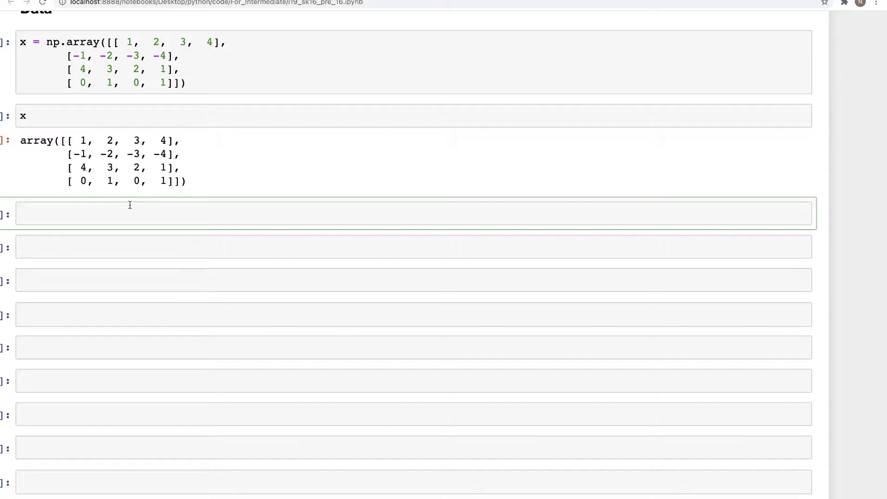
Step: Add a rendered Markdown heading '### Binary --> 0, 1' below the array output
text(###)
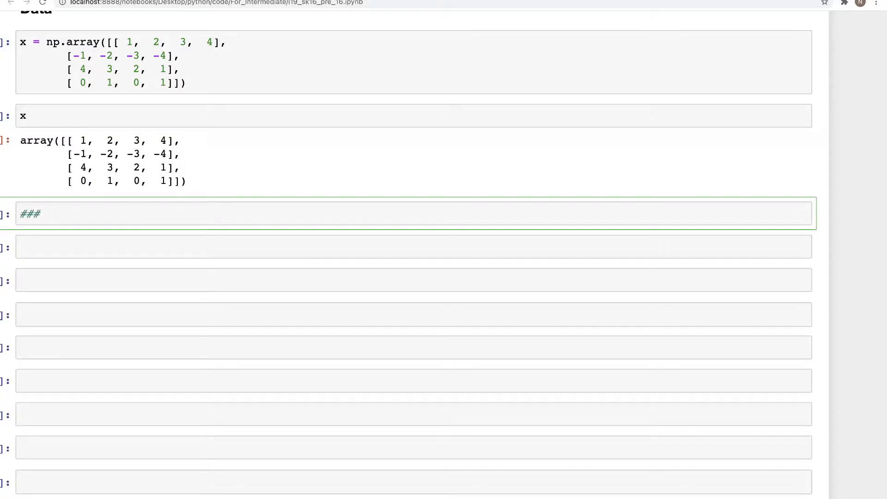
text(Bin)
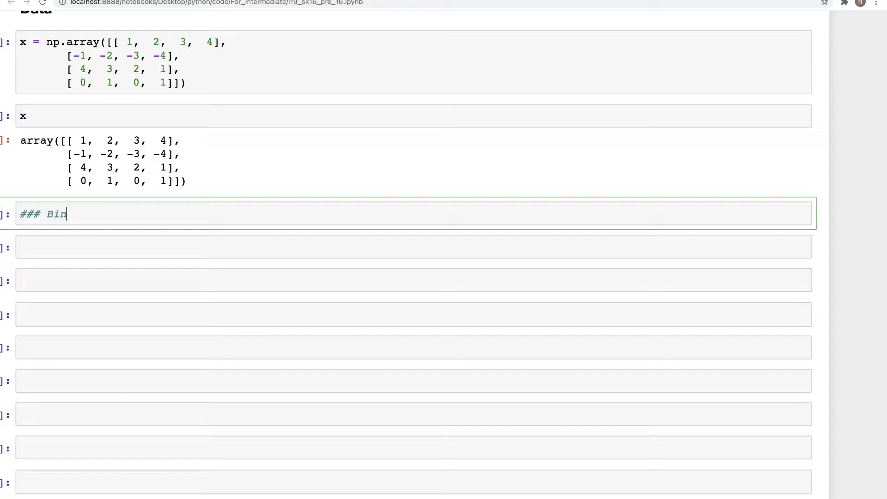
text(ary --> 0,)
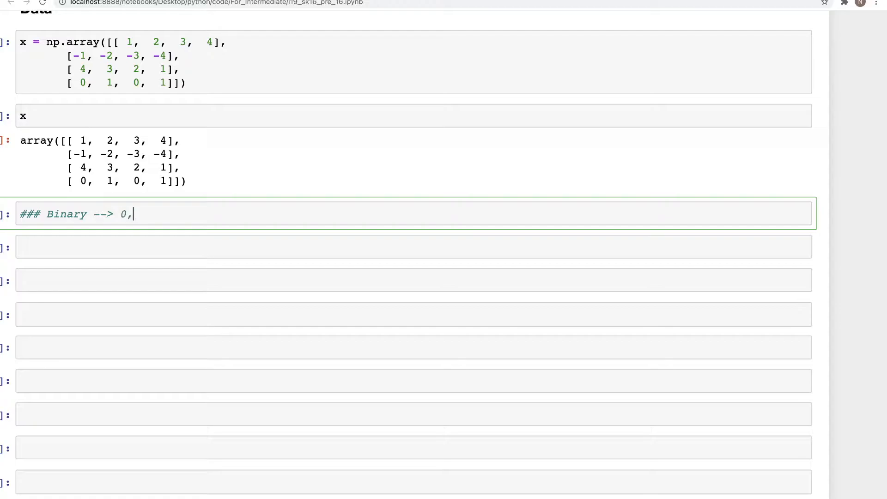
text(1)
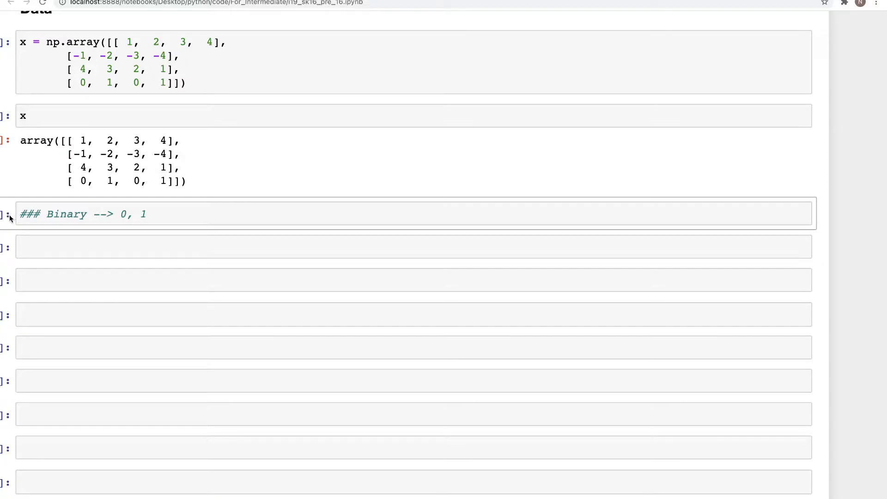
key(shift+enter)
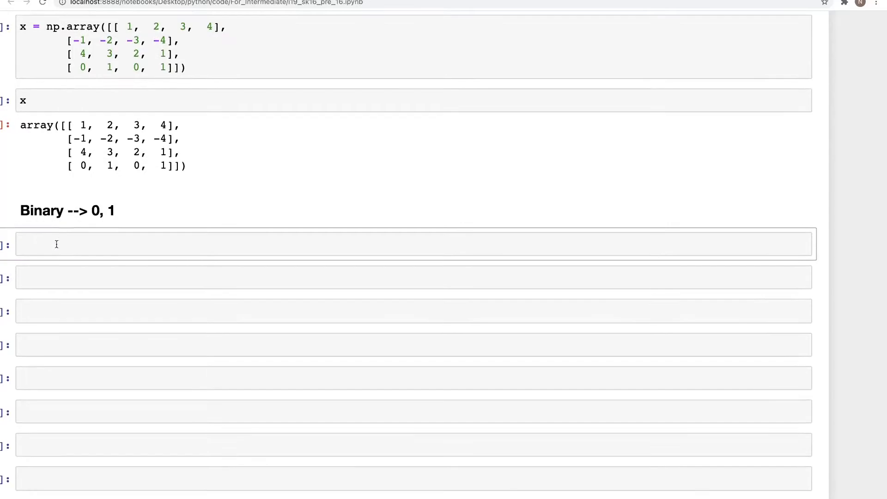
Step: Write a '#### threshold = 0.0' subheading in the next cell
click(396, 244)
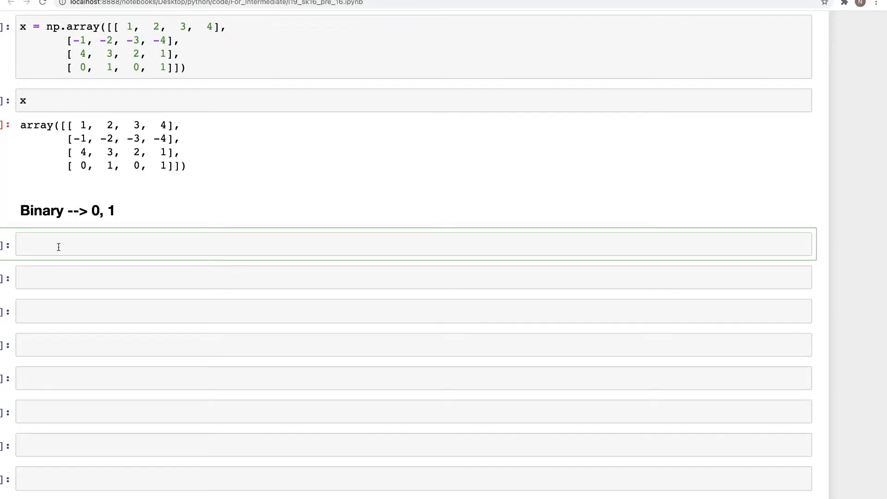
text(####)
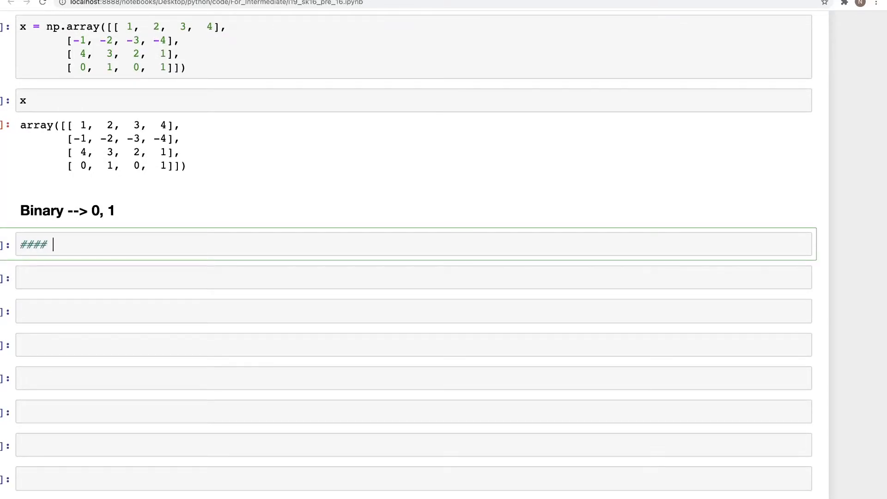
text(threshold)
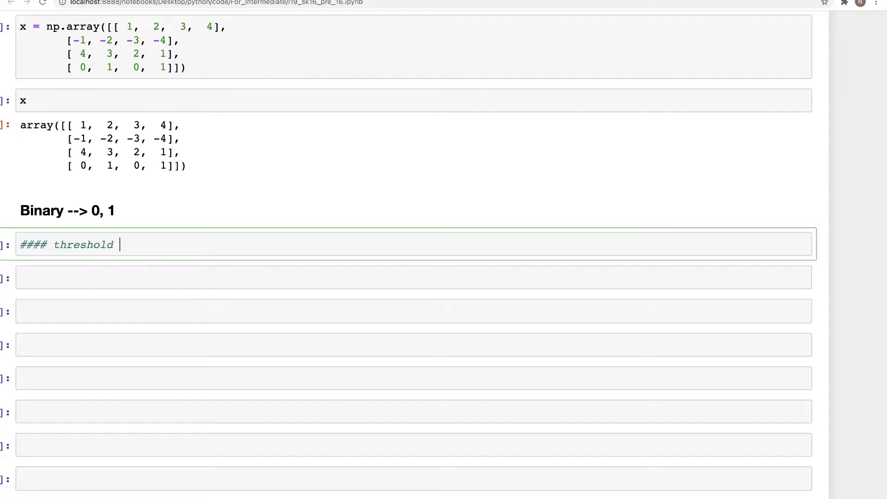
text(= 0)
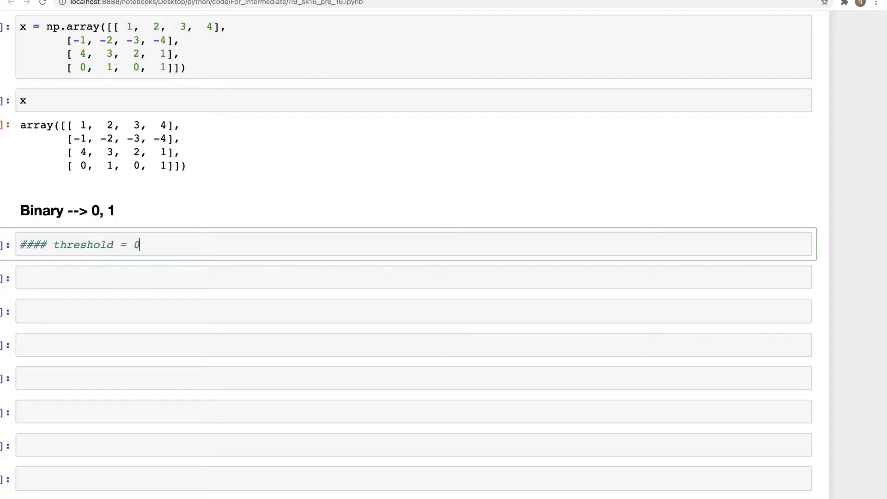
text(.0)
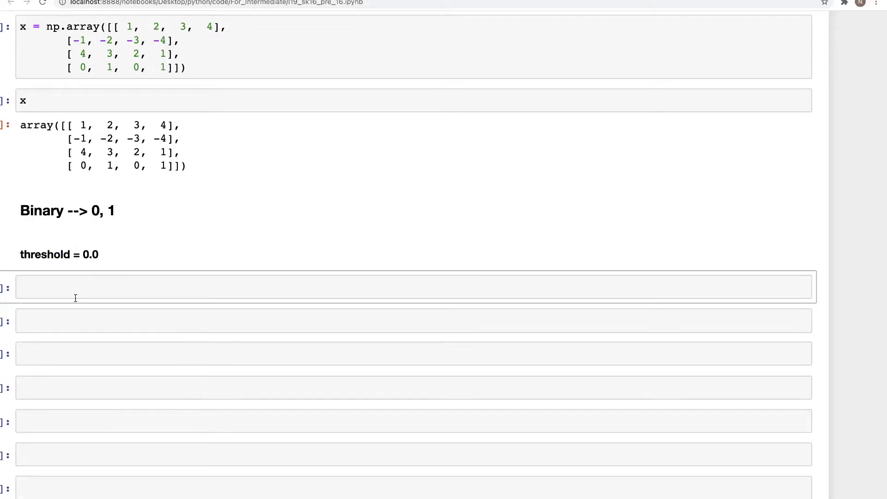
Step: Write b = preprocessing.Binarizer(threshold=0.0) and b.fit(x) in a code cell
text(bi)
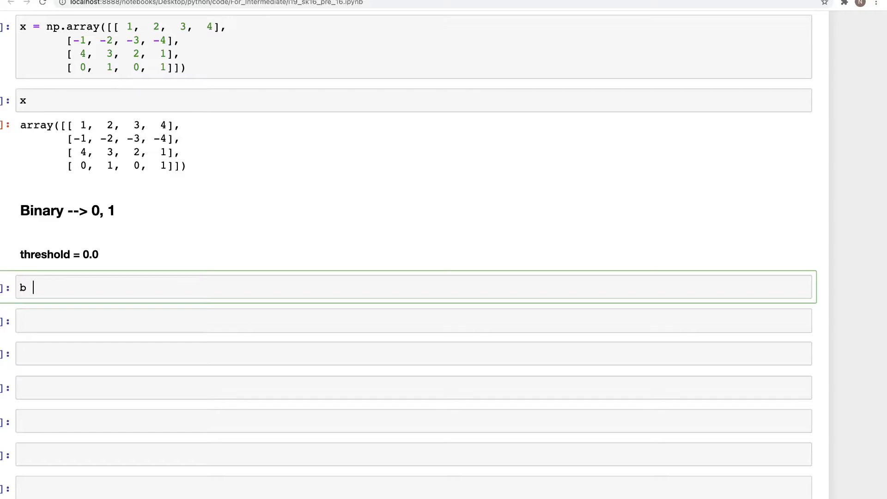
text(= prep)
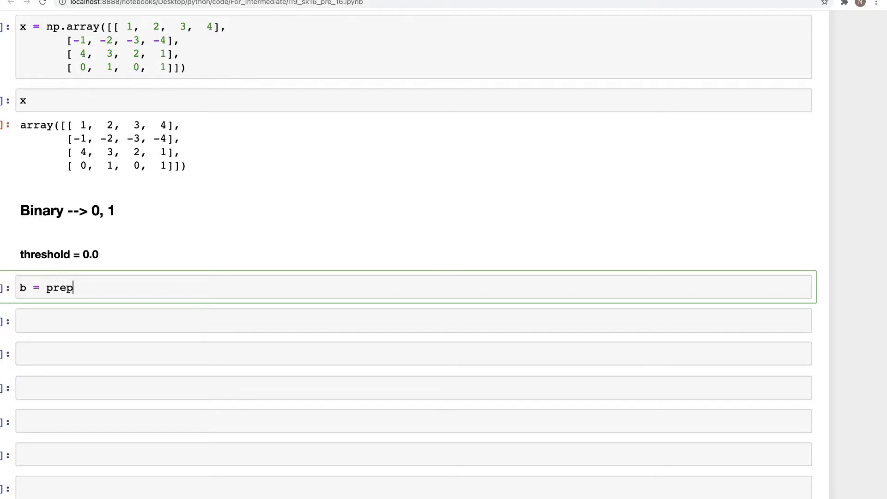
text(rocessing.)
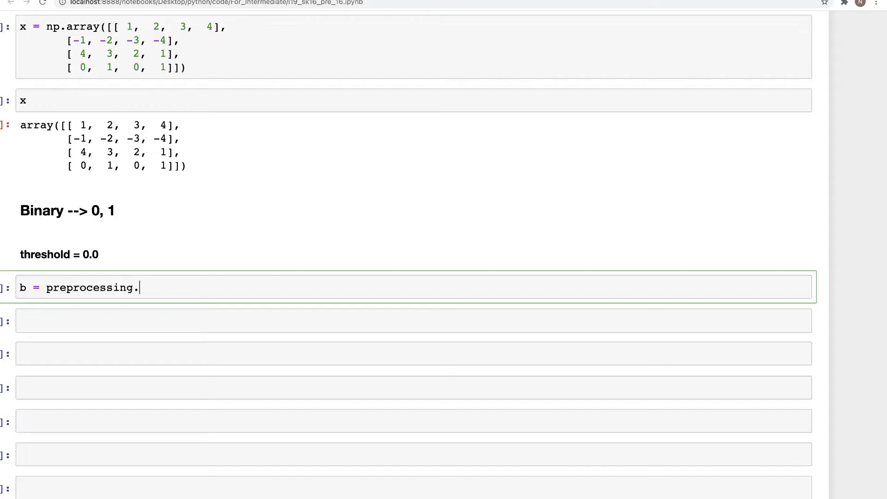
text(Binarizer())
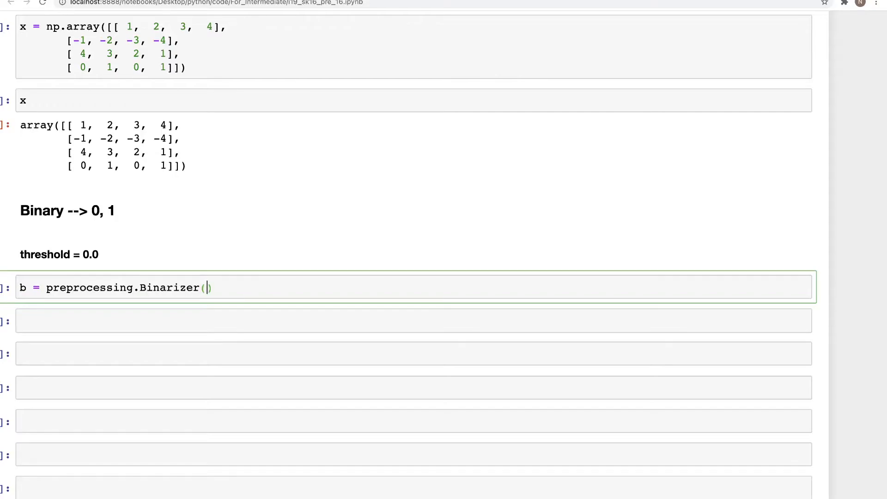
text(threshold=)
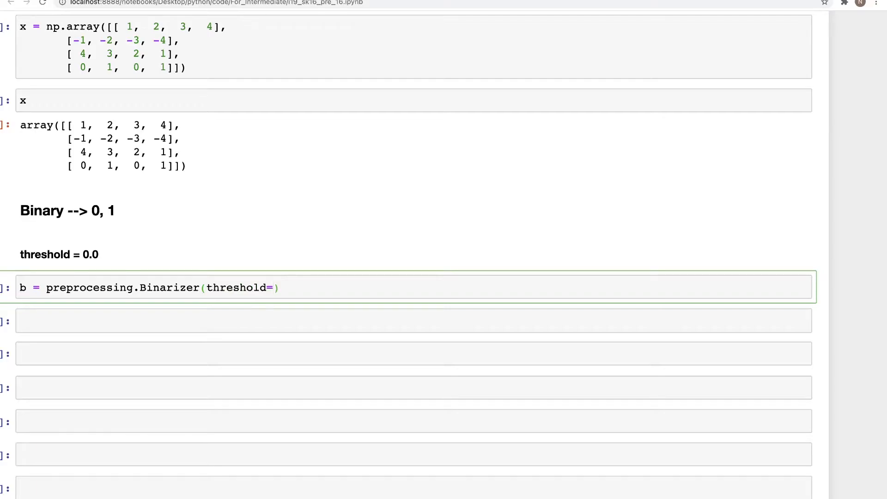
text(0.0)
text(b.)
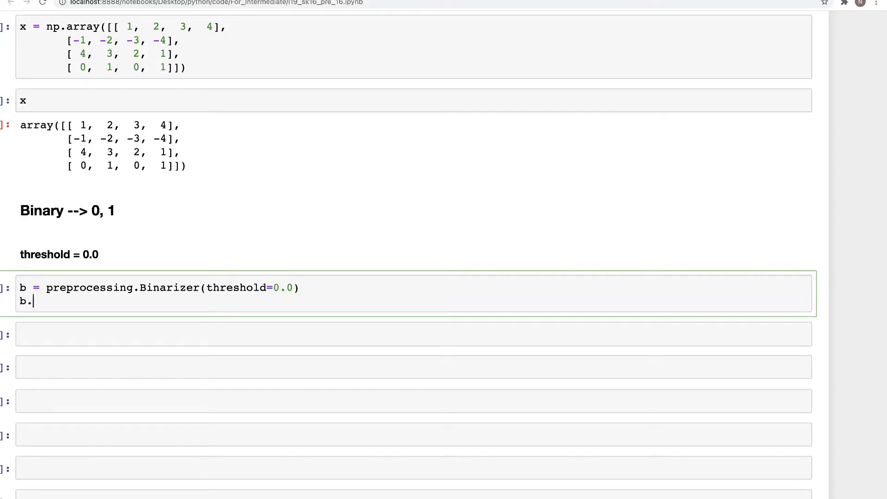
text(fit(x))
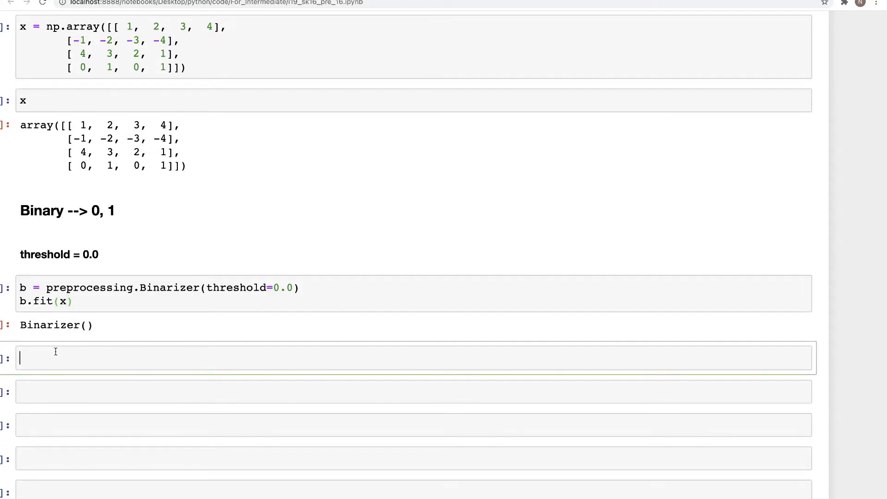
Step: Run b.transform(x) and highlight the resulting 1 and 0 values in the binarized output
text(b.tra)
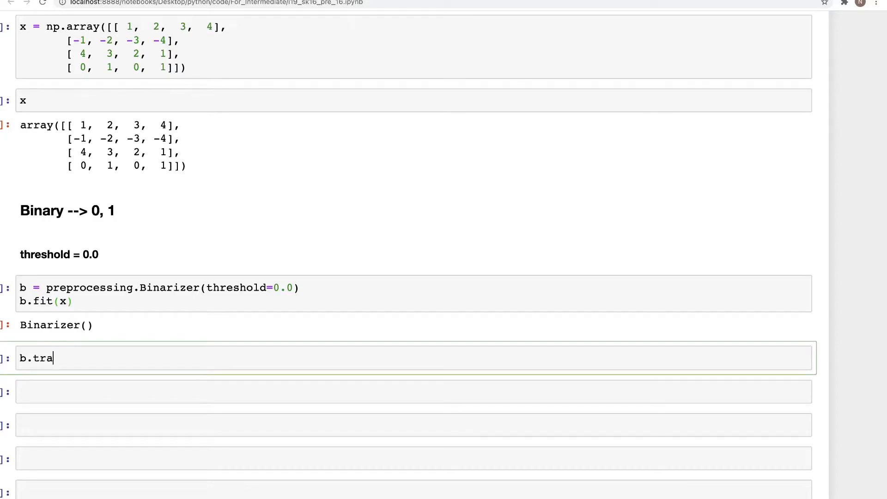
text(nsform9x)
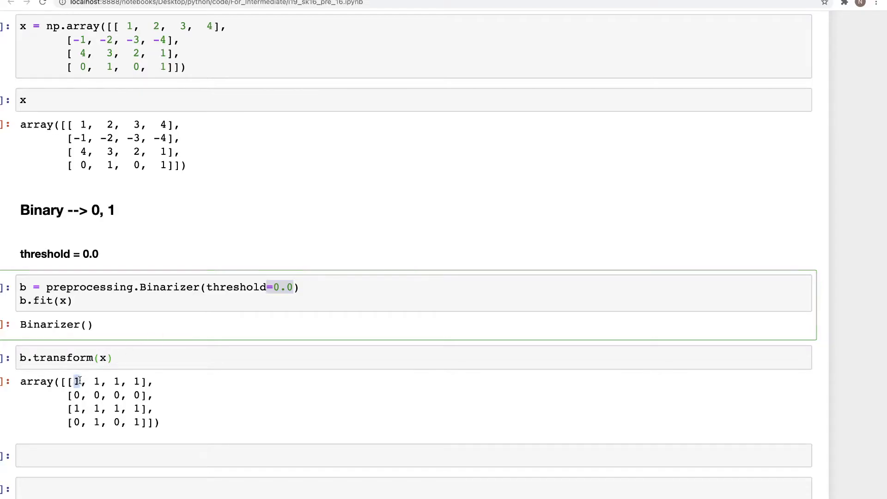
double_click(80, 138)
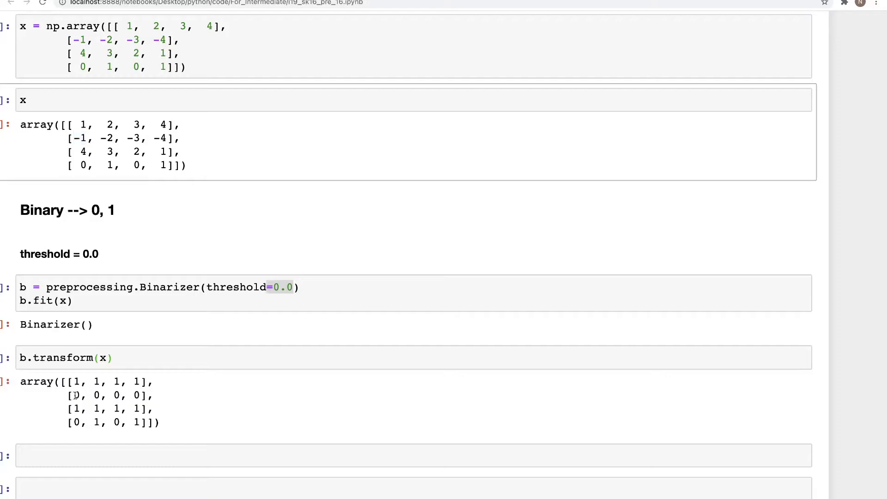
double_click(82, 151)
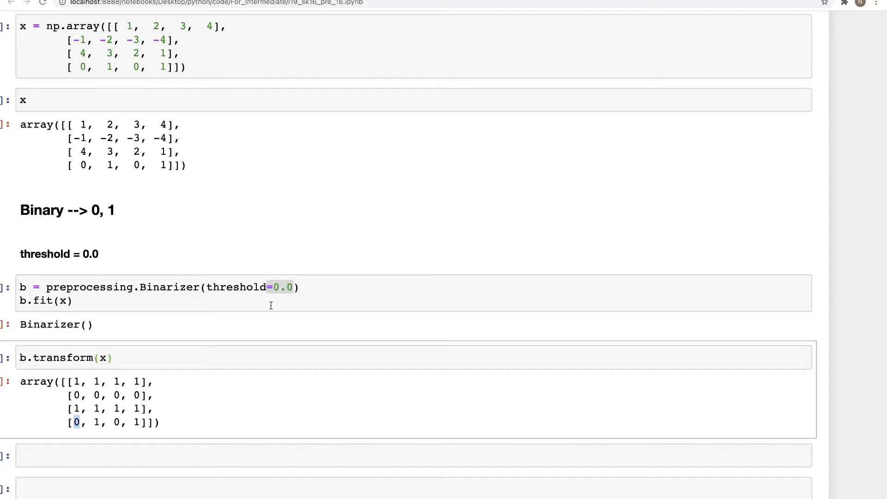
scroll(down, 3)
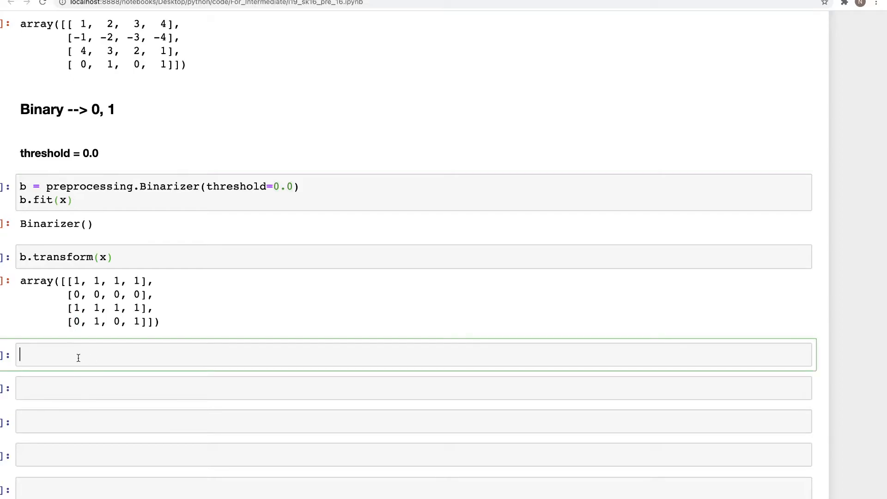
Step: Add a '#### Threshold 0.5' Markdown heading
text(##)
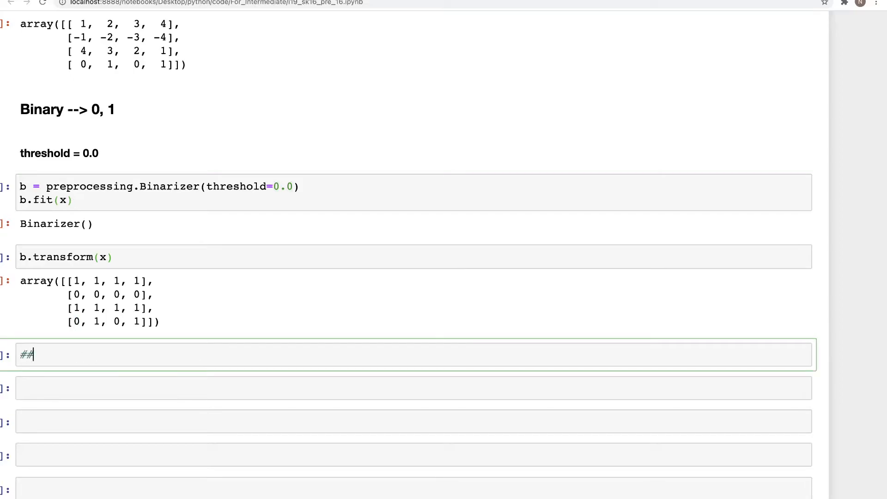
text(## T)
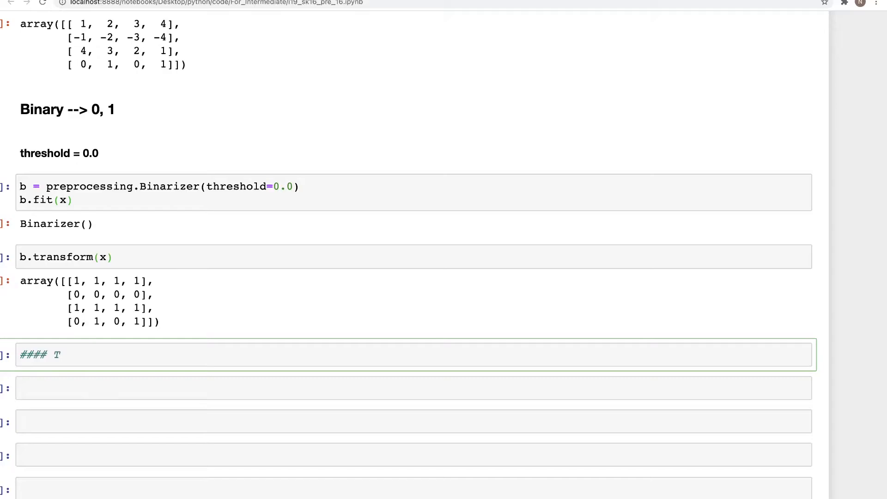
text(hreshold)
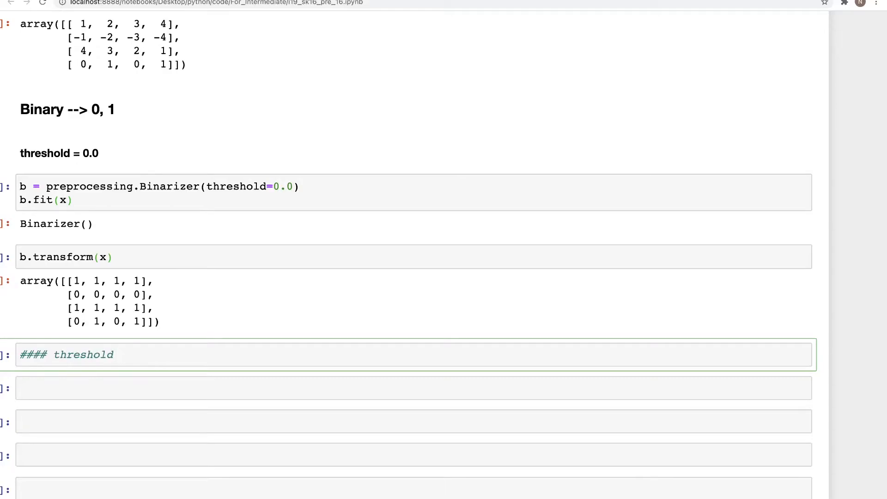
text(0.5)
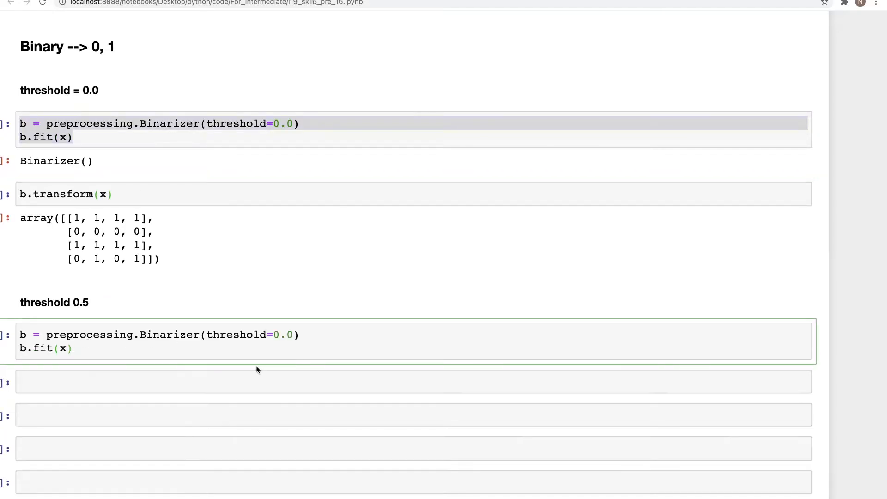
Step: Run Binarizer(threshold=0.5).fit_transform(x) in a copied cell and show its output
text(_)
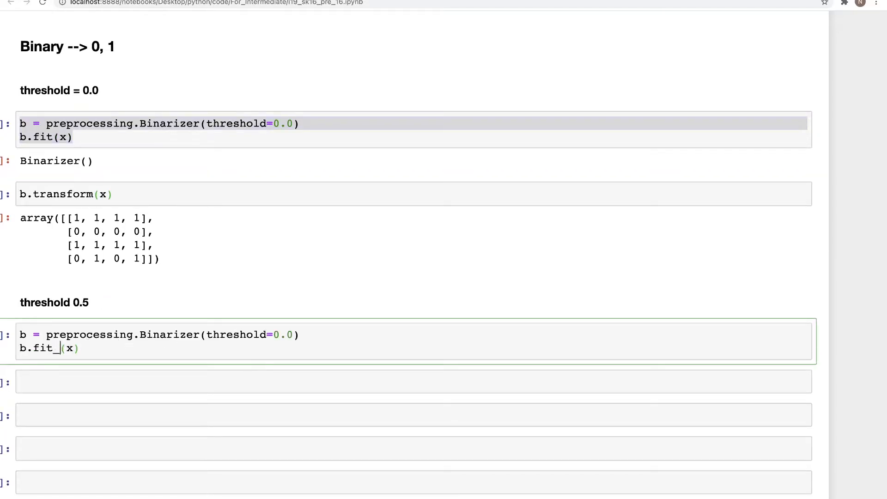
text(transform)
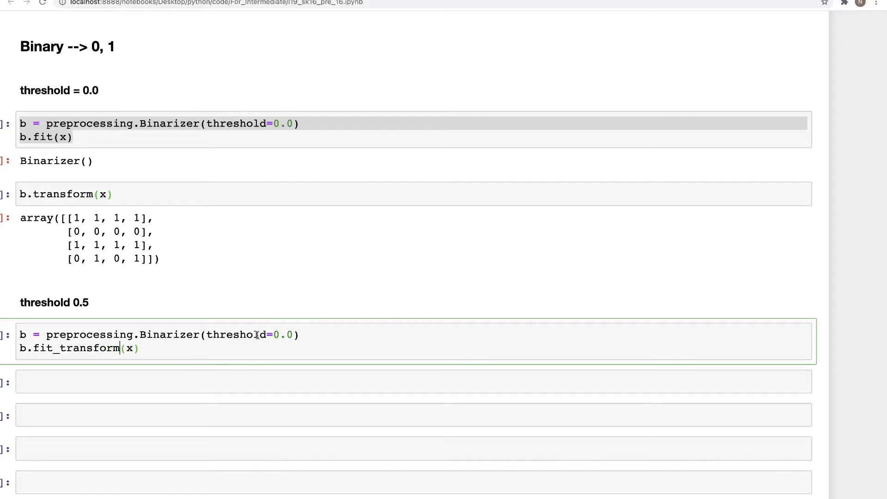
text(0.5)
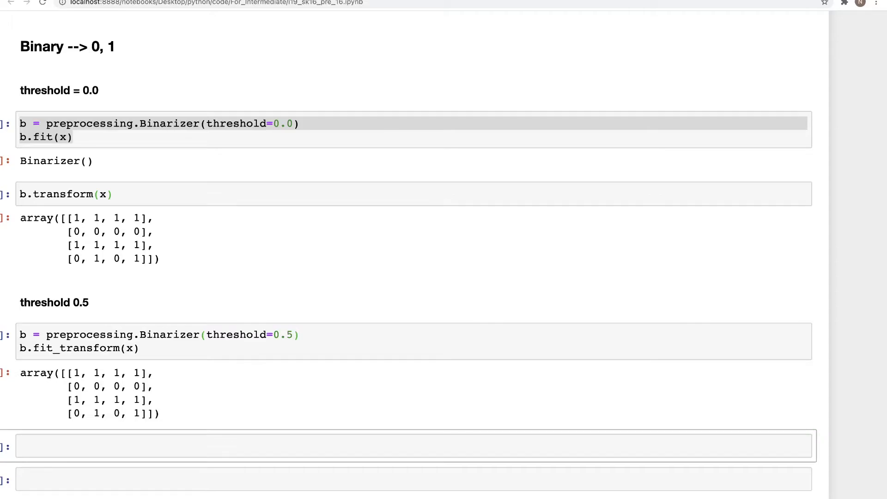
scroll(down, 3)
text(x)
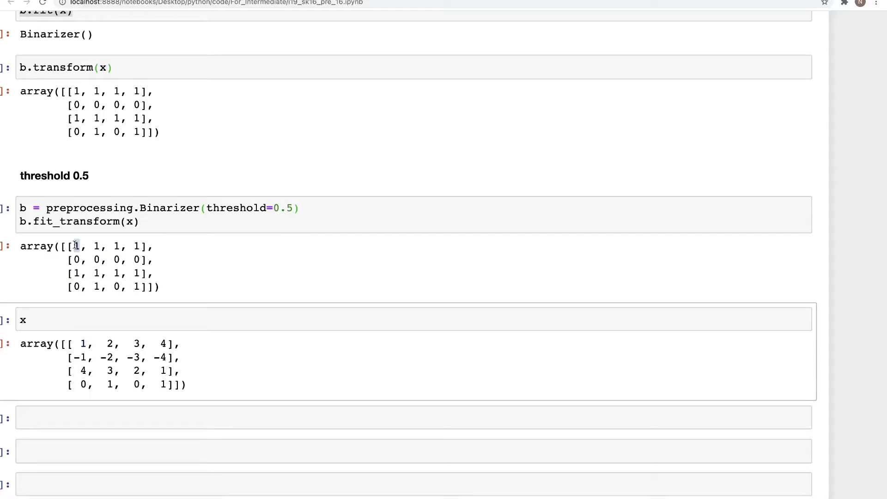
Step: Compare the threshold-3 fit_transform output with x, highlighting where values exceed 3
double_click(80, 358)
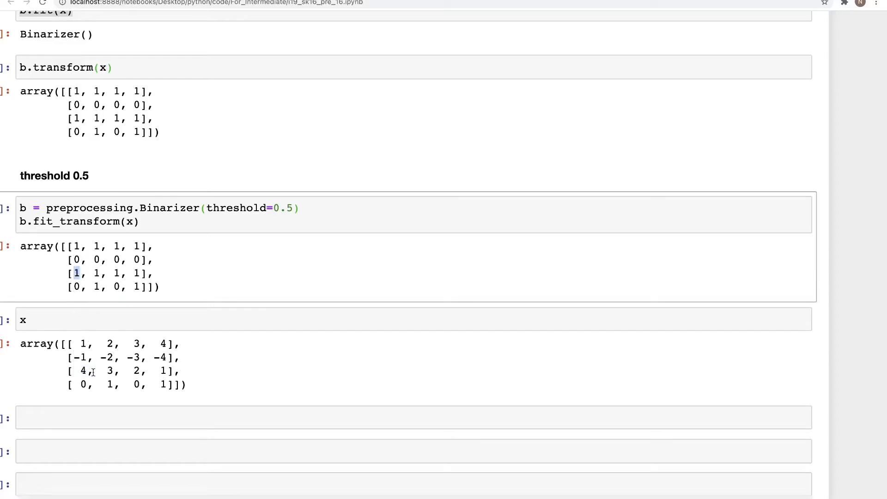
mouse_move(113, 339)
text(3)
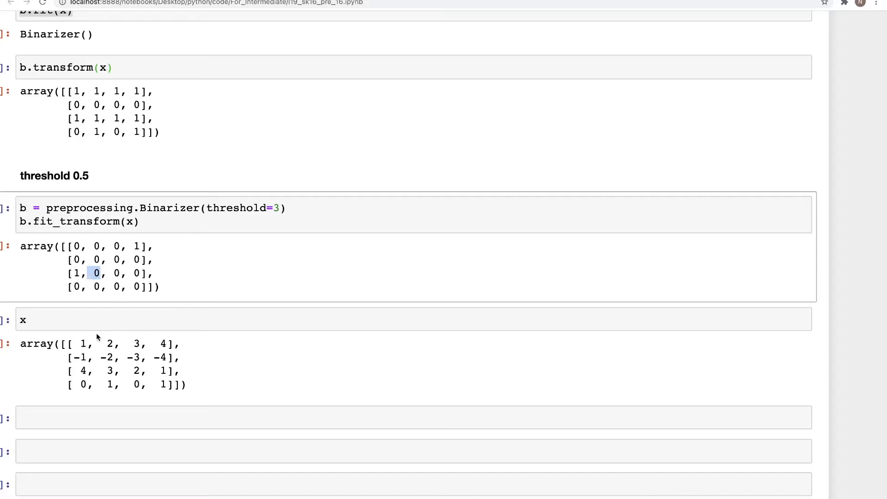
mouse_move(95, 358)
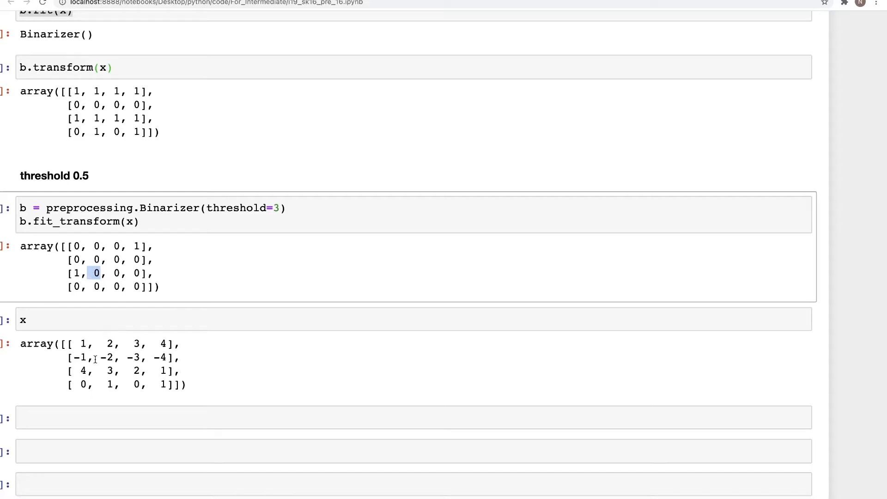
double_click(84, 371)
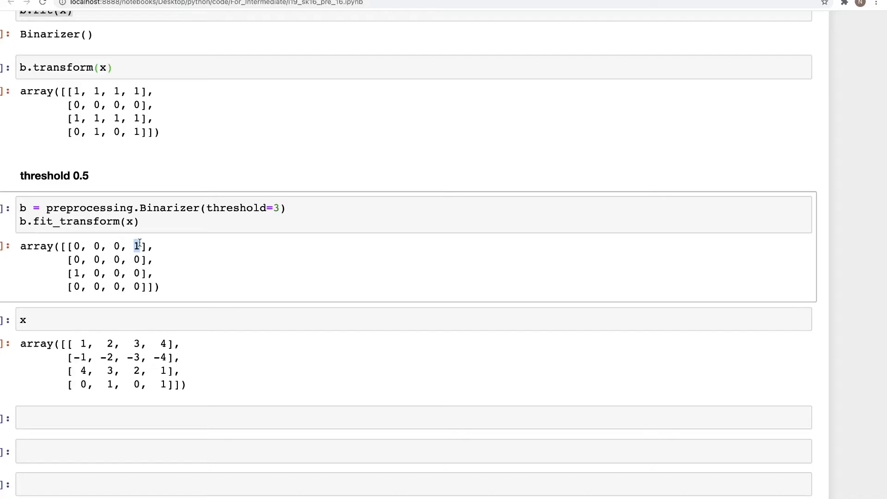
mouse_move(151, 311)
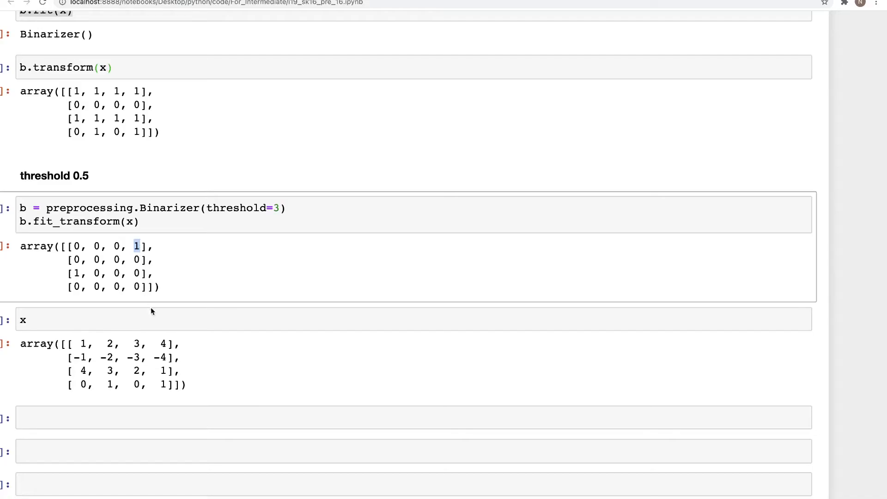
scroll(down, 3)
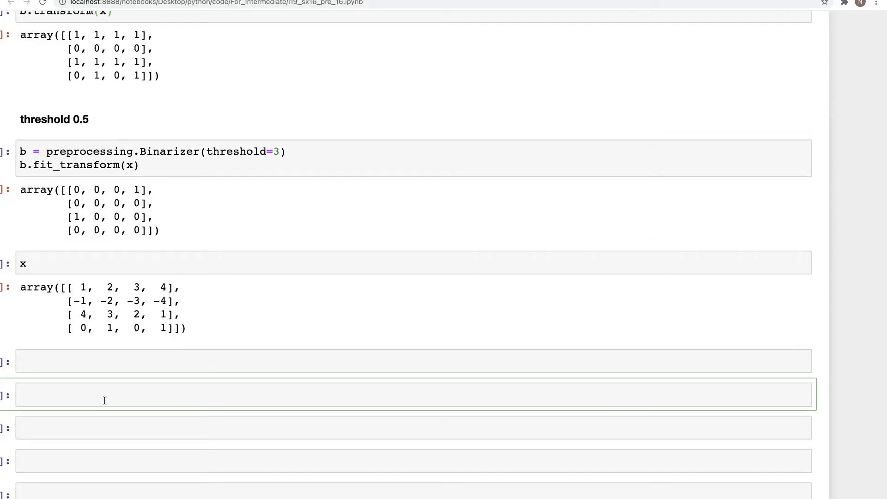
Step: Add a '#### binarize' Markdown heading and start a code cell under it
text(#### bina)
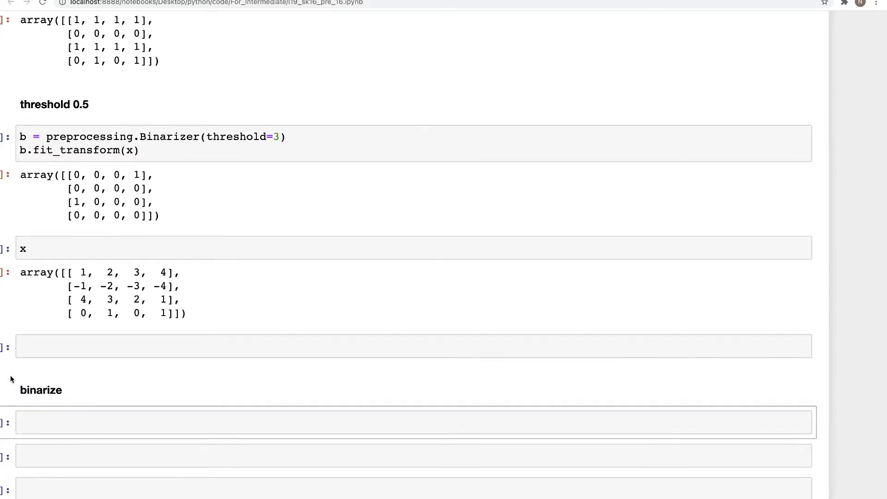
scroll(down, 3)
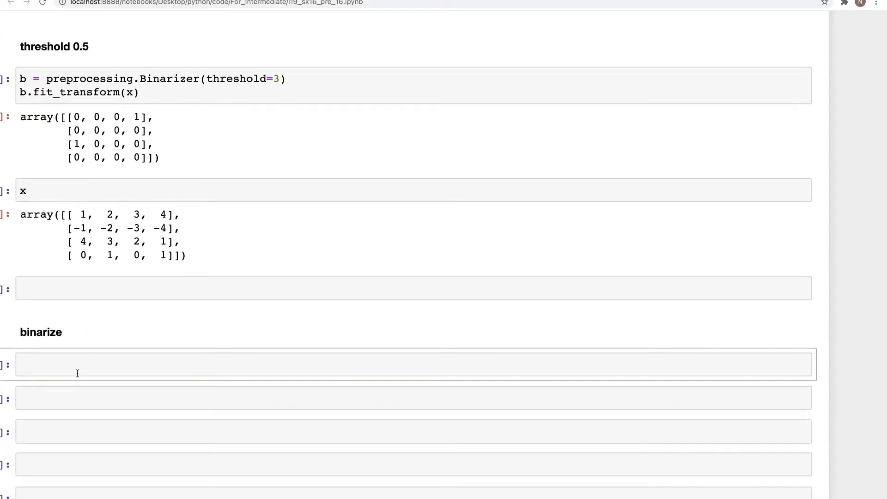
click(397, 365)
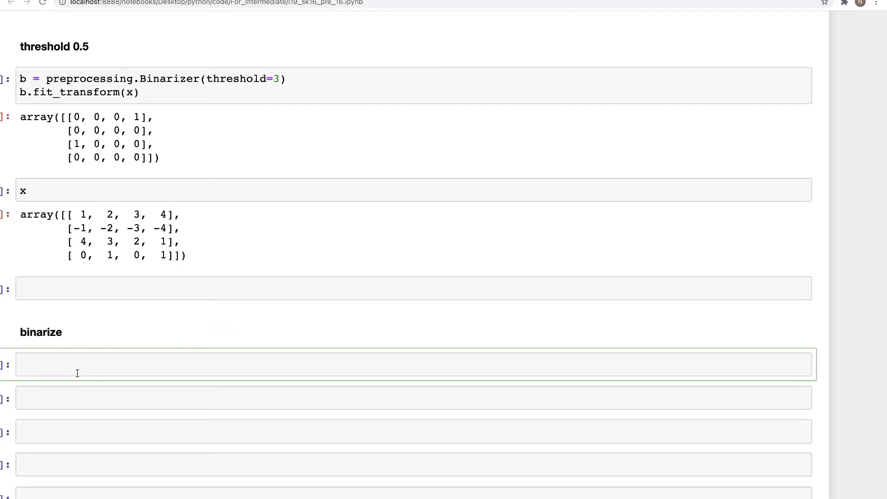
Step: Enter preprocessing.binarize(x, threshold=3.) in the code cell without running it
text(prepr)
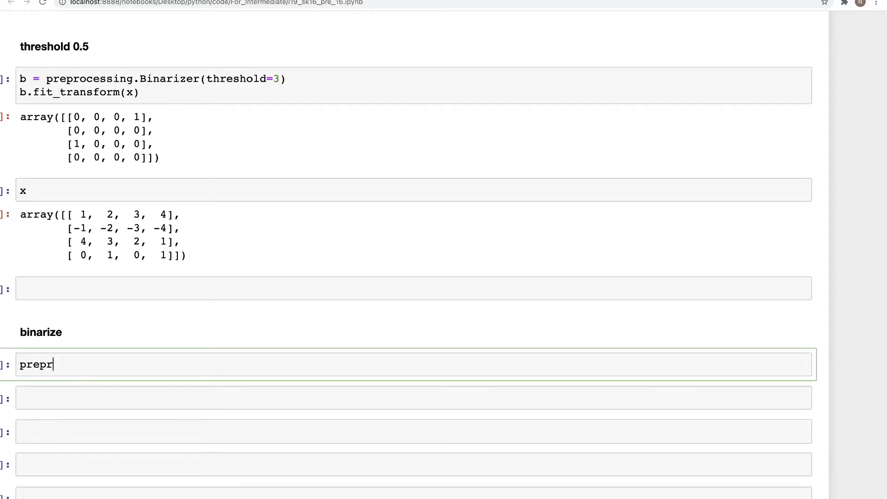
text(ocessing.)
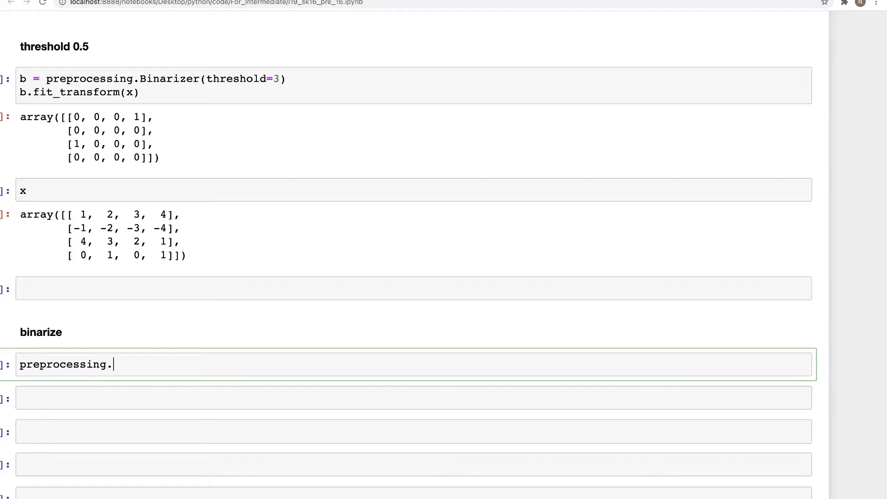
text(binari)
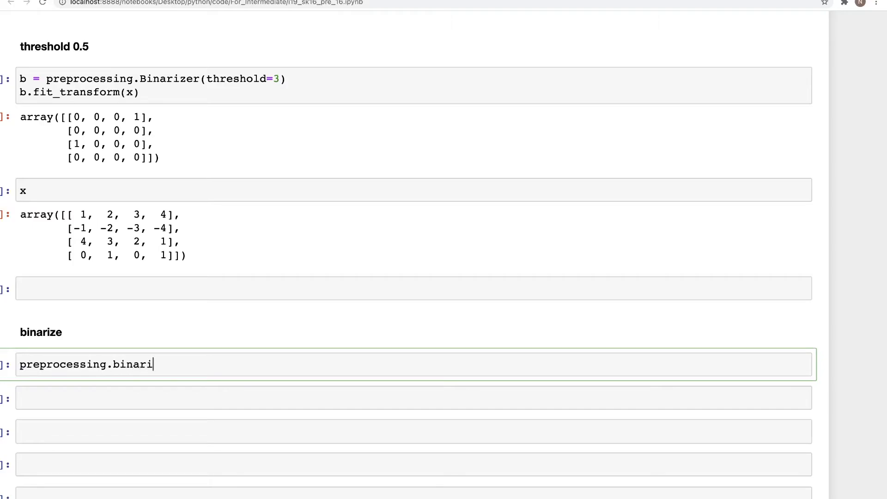
text(ze(x,)
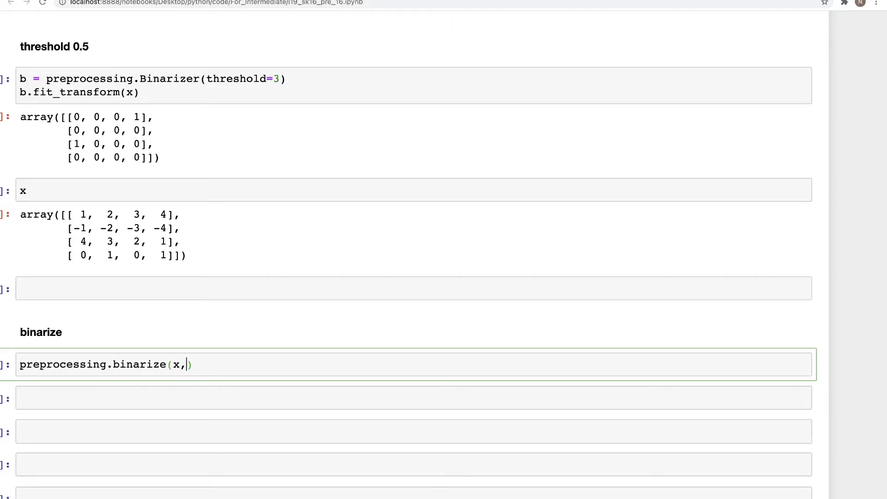
text(threshold)
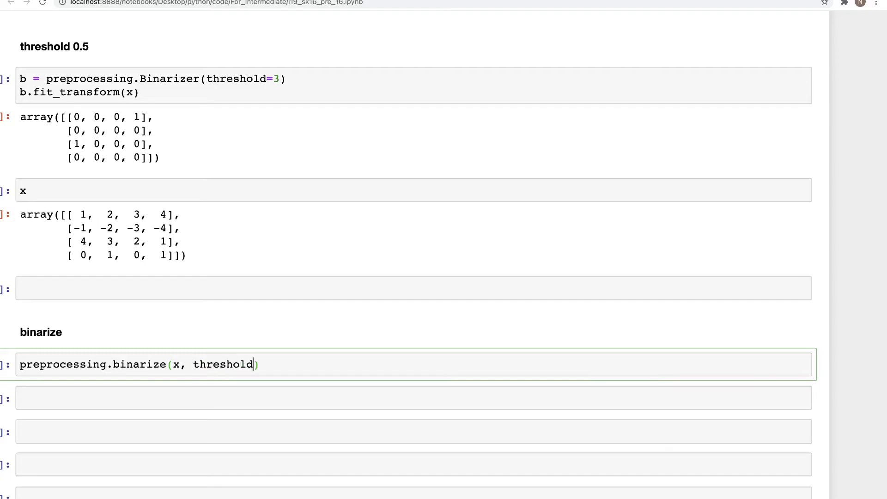
text(=3.)
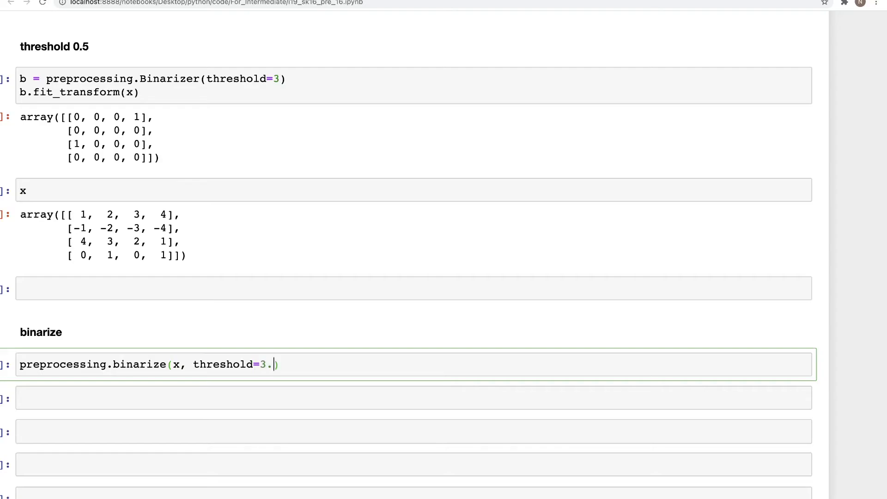